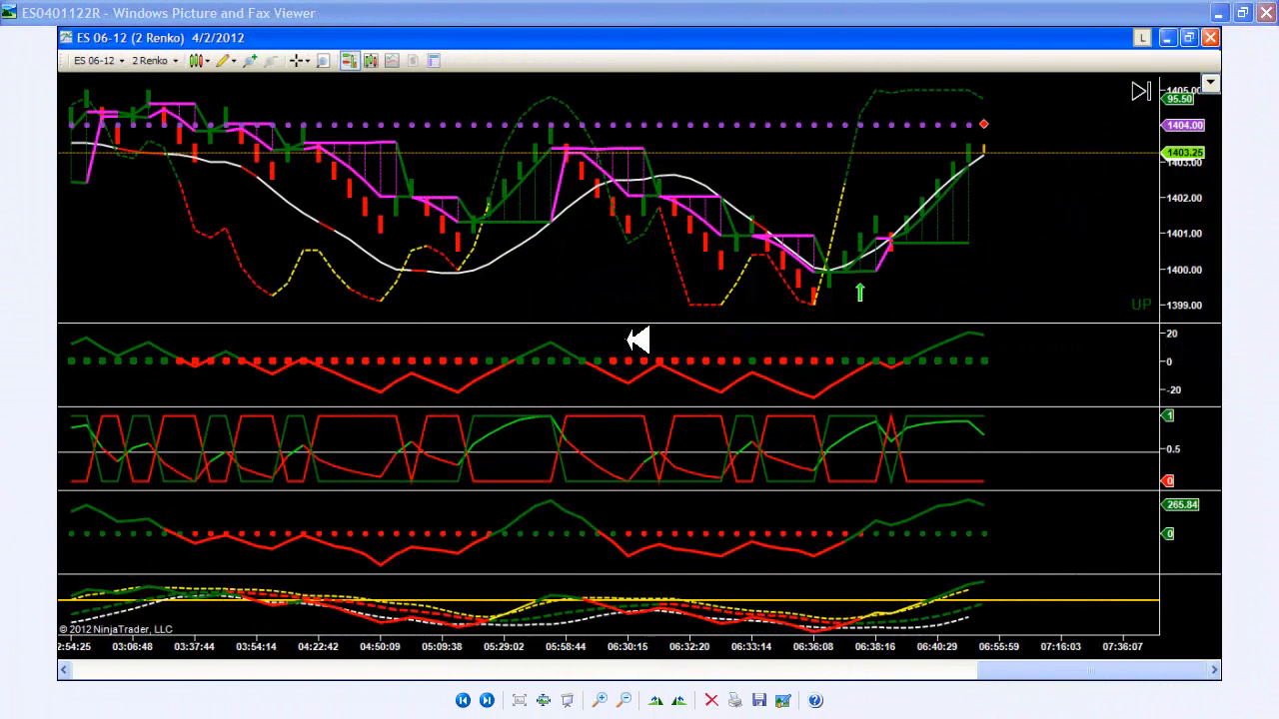
mouse_move(658, 358)
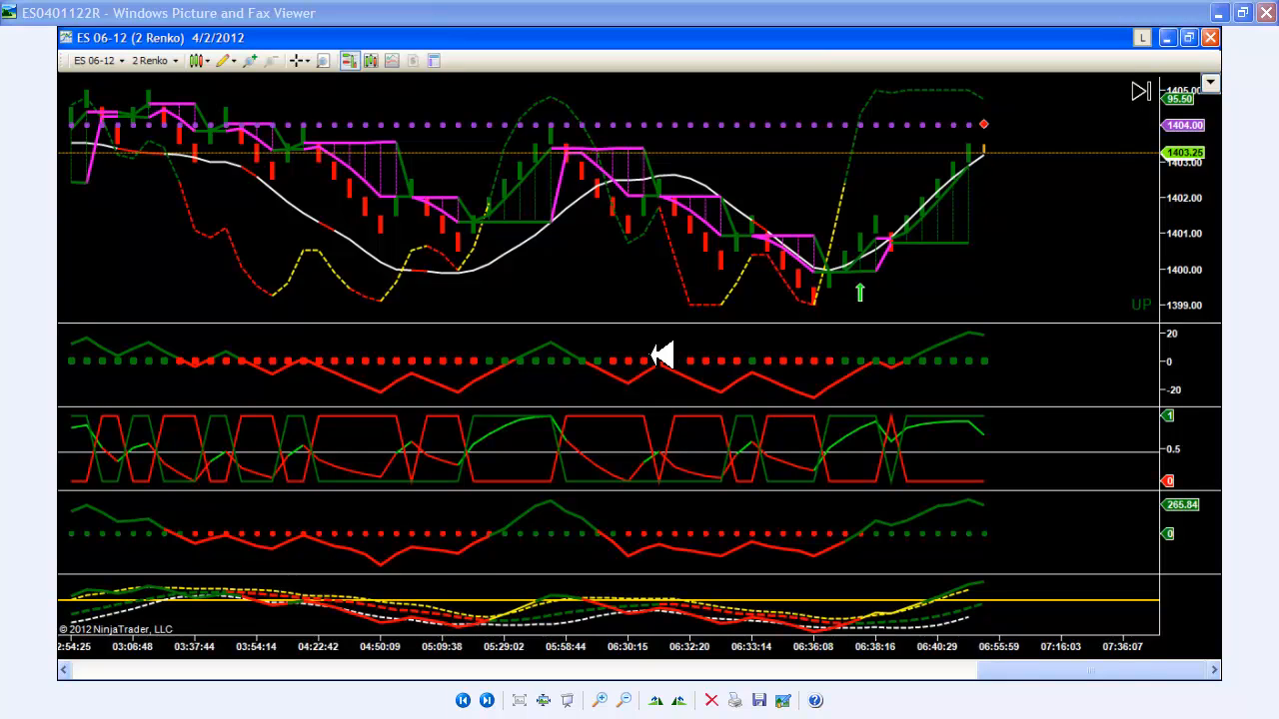
mouse_move(895, 321)
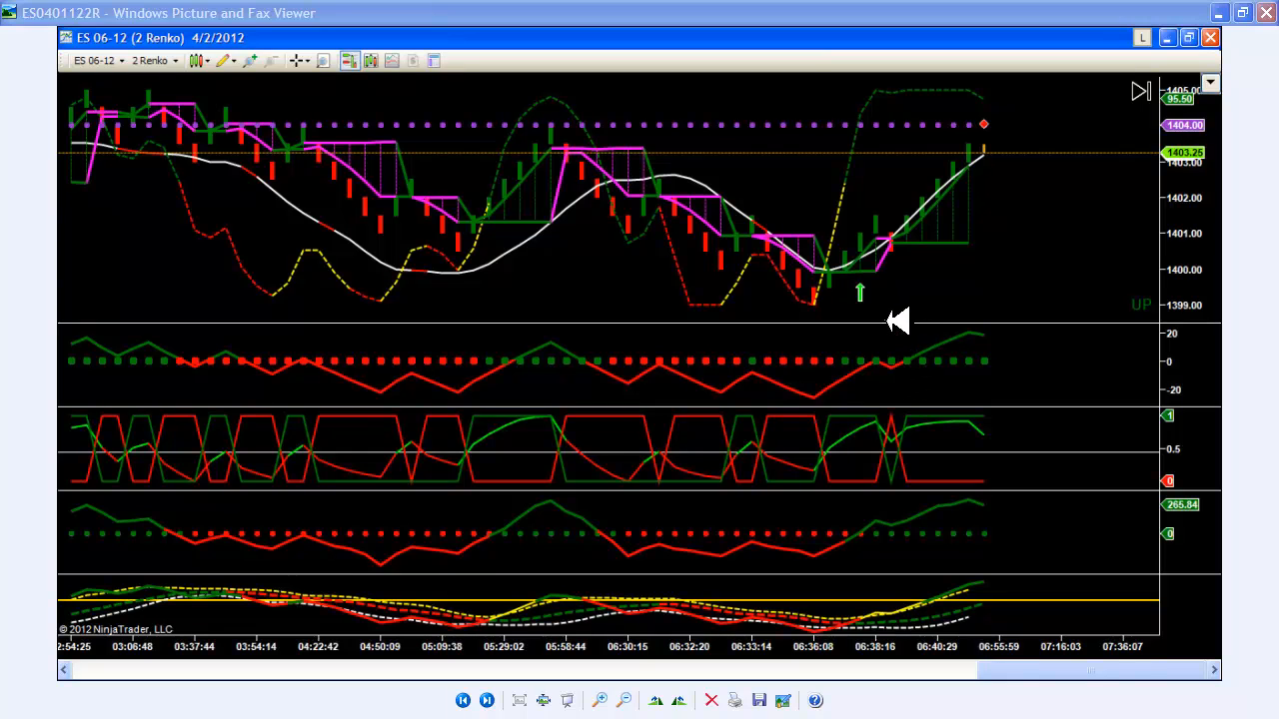
mouse_move(879, 240)
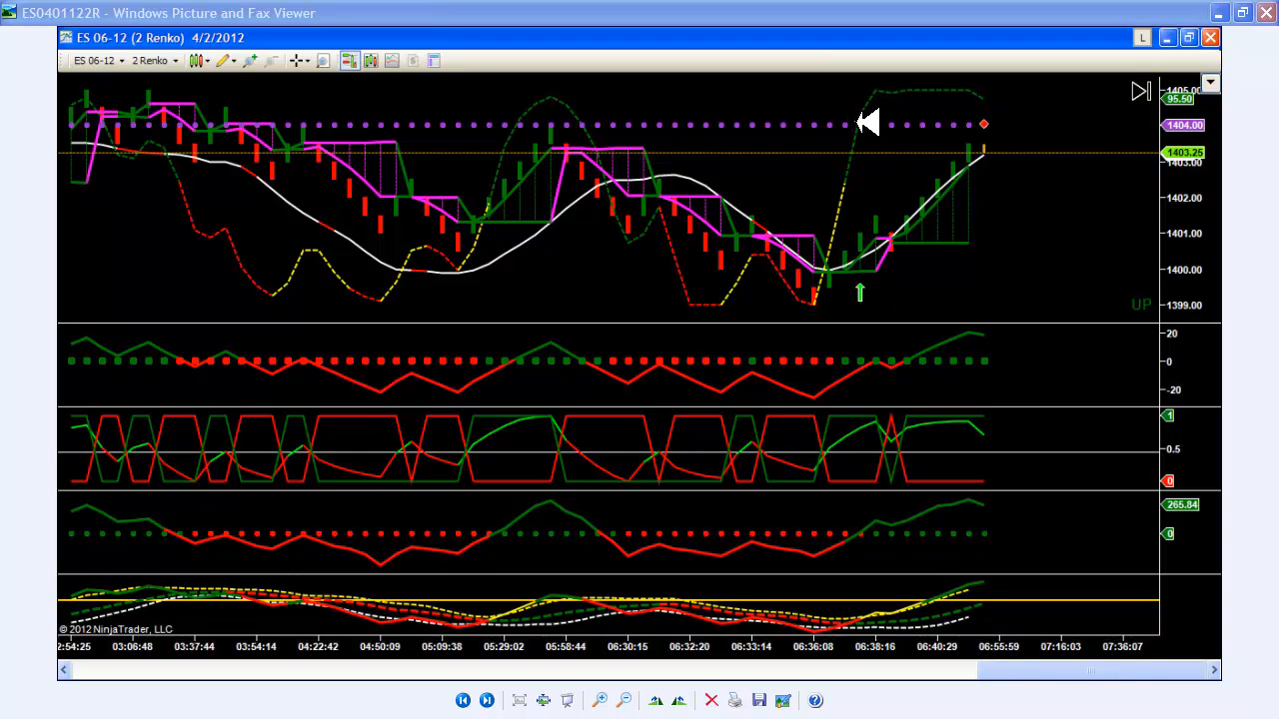
mouse_move(877, 112)
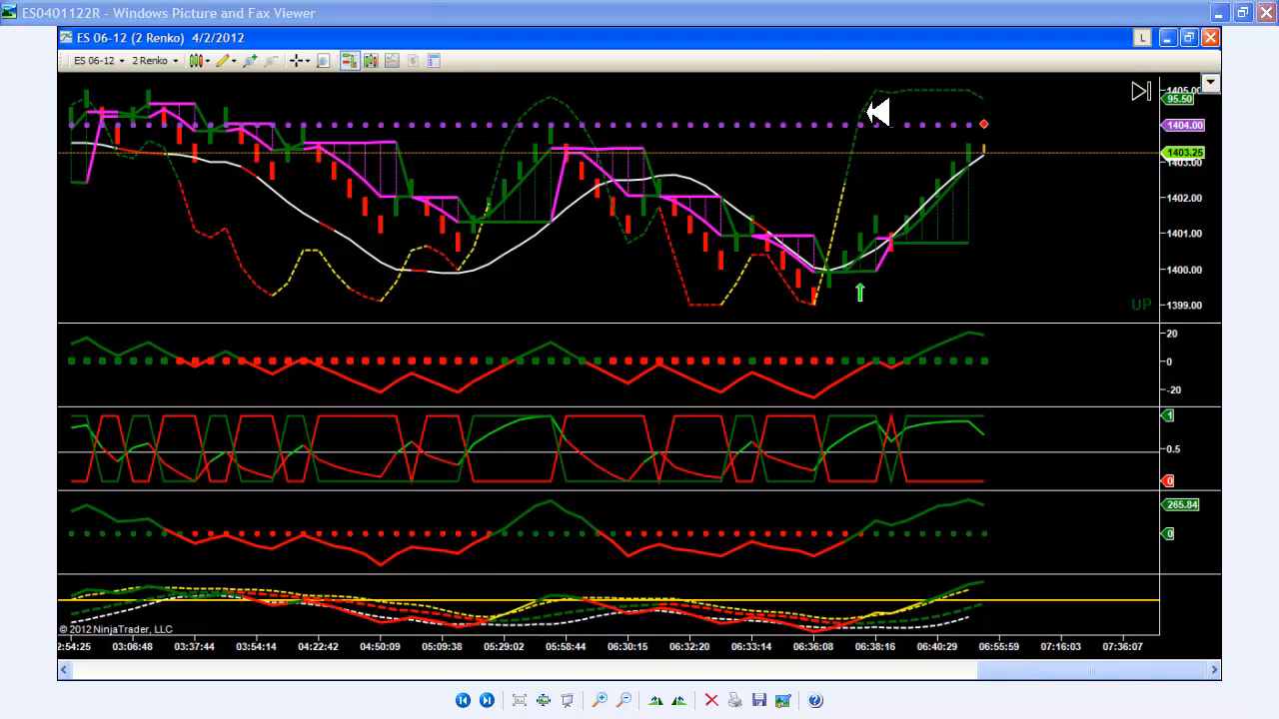
mouse_move(903, 136)
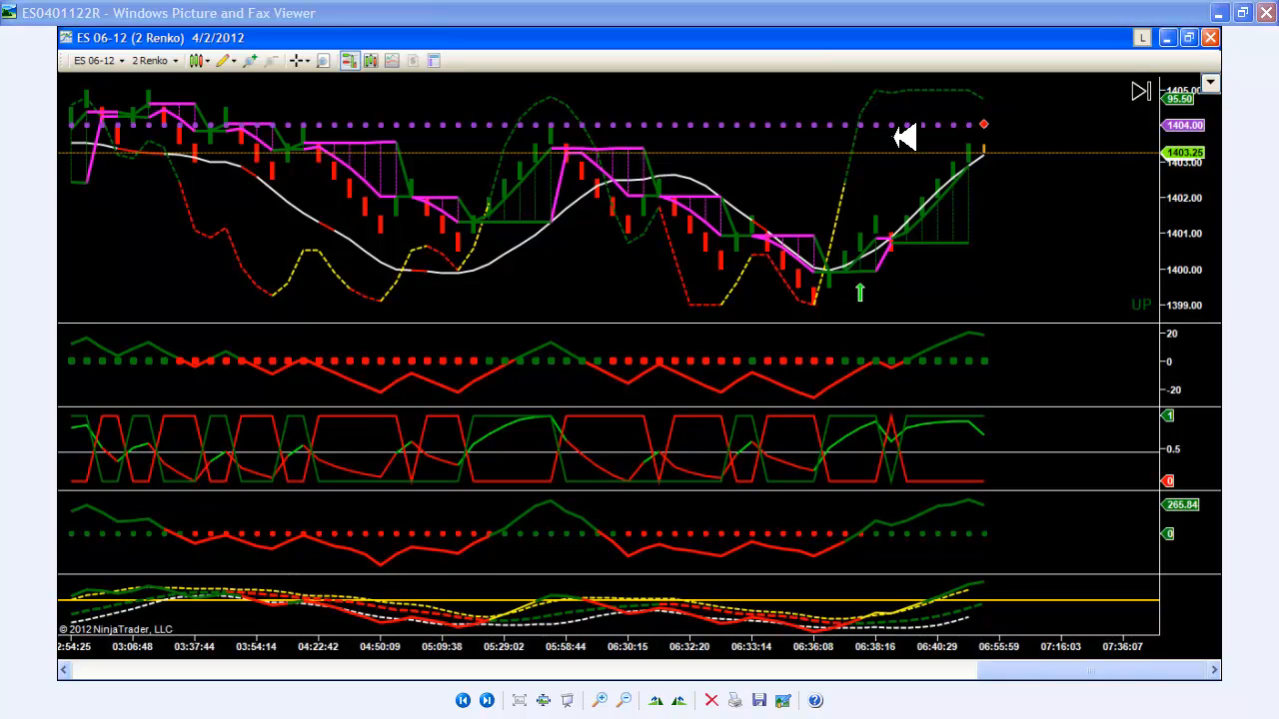
mouse_move(760, 156)
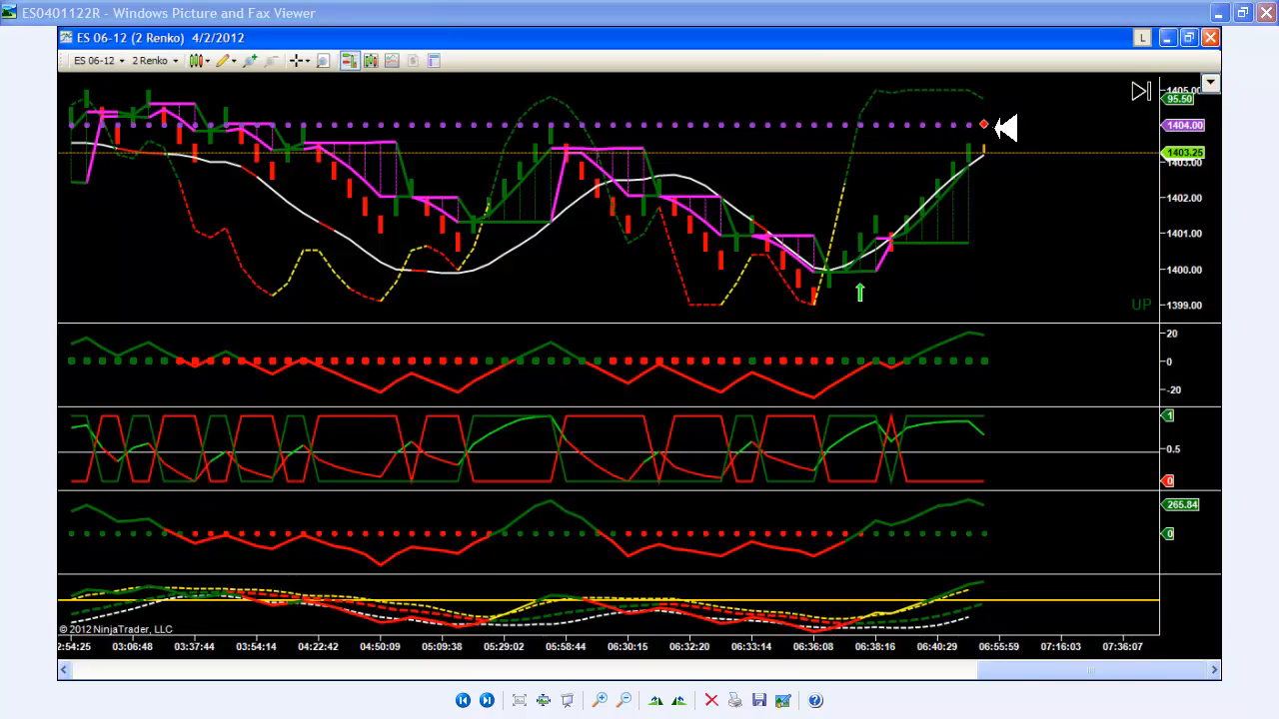
mouse_move(995, 124)
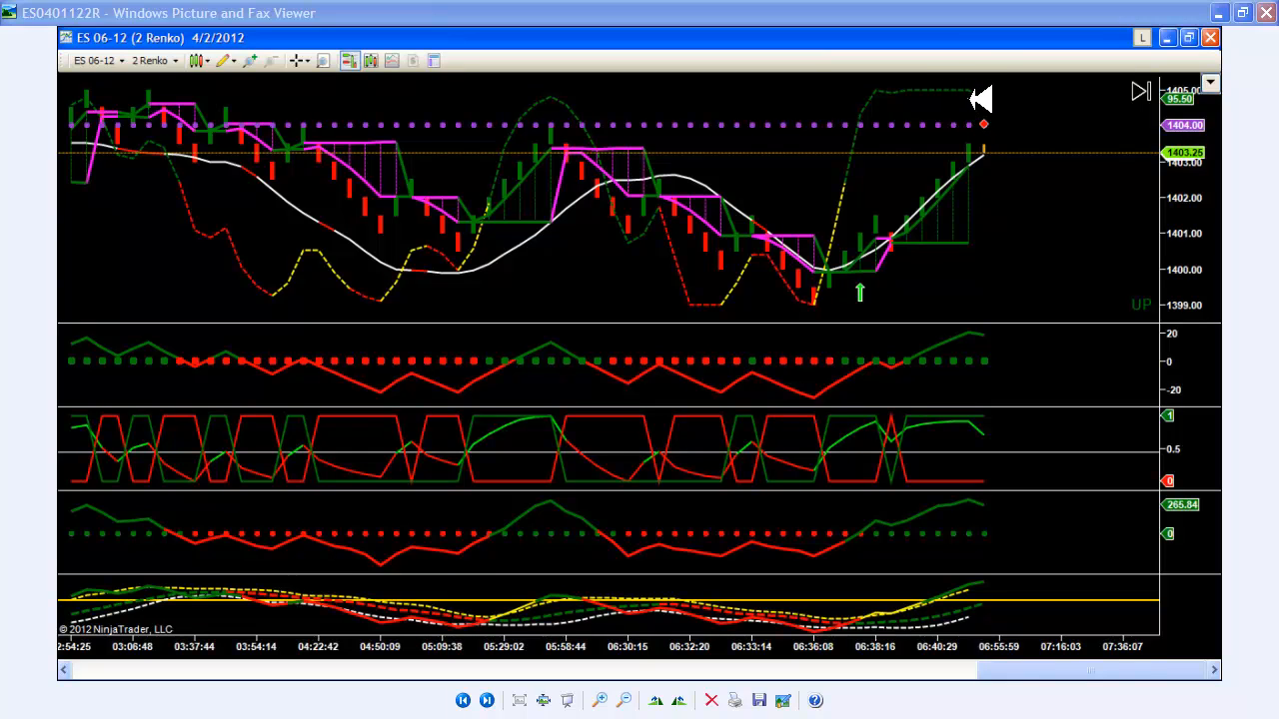
mouse_move(989, 411)
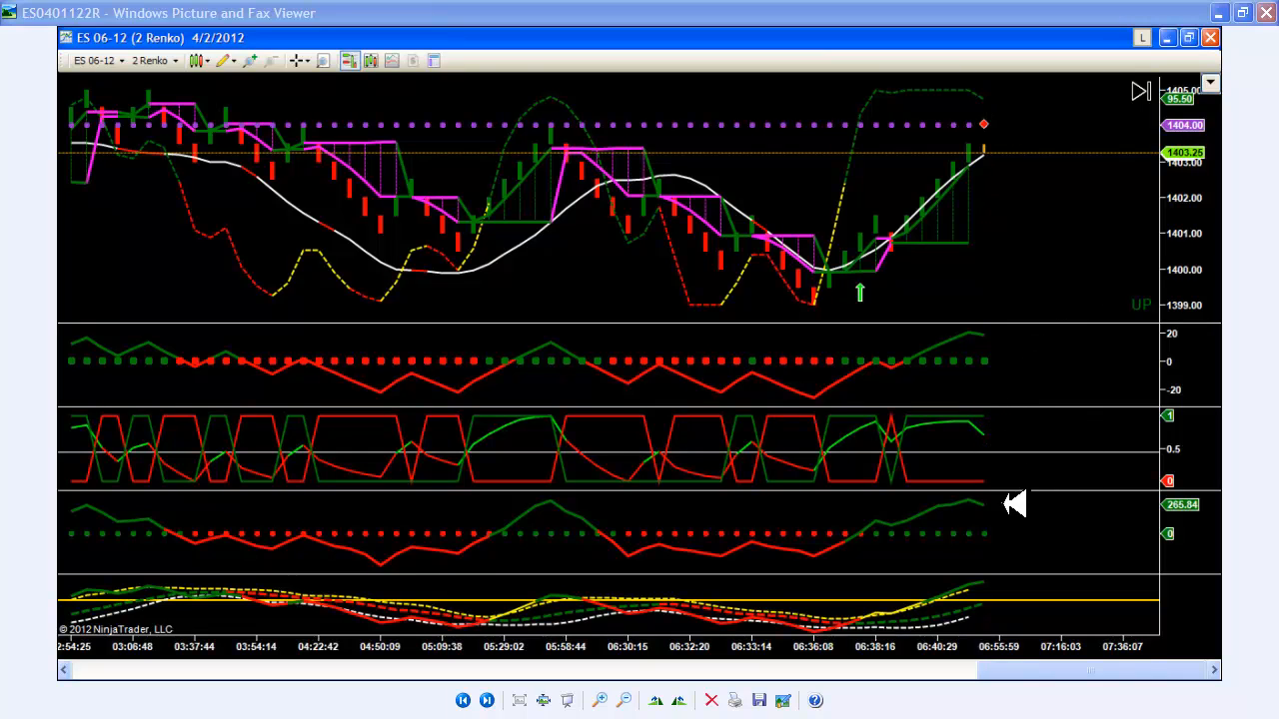
mouse_move(1009, 512)
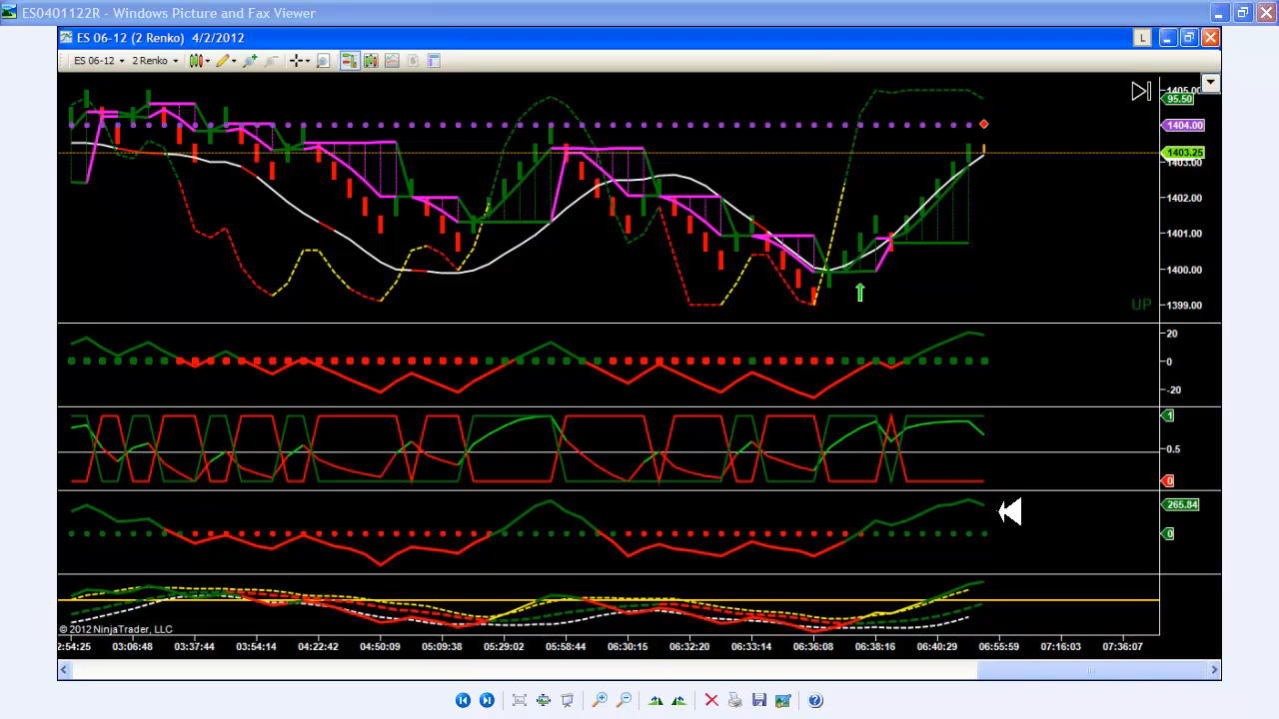
mouse_move(1043, 364)
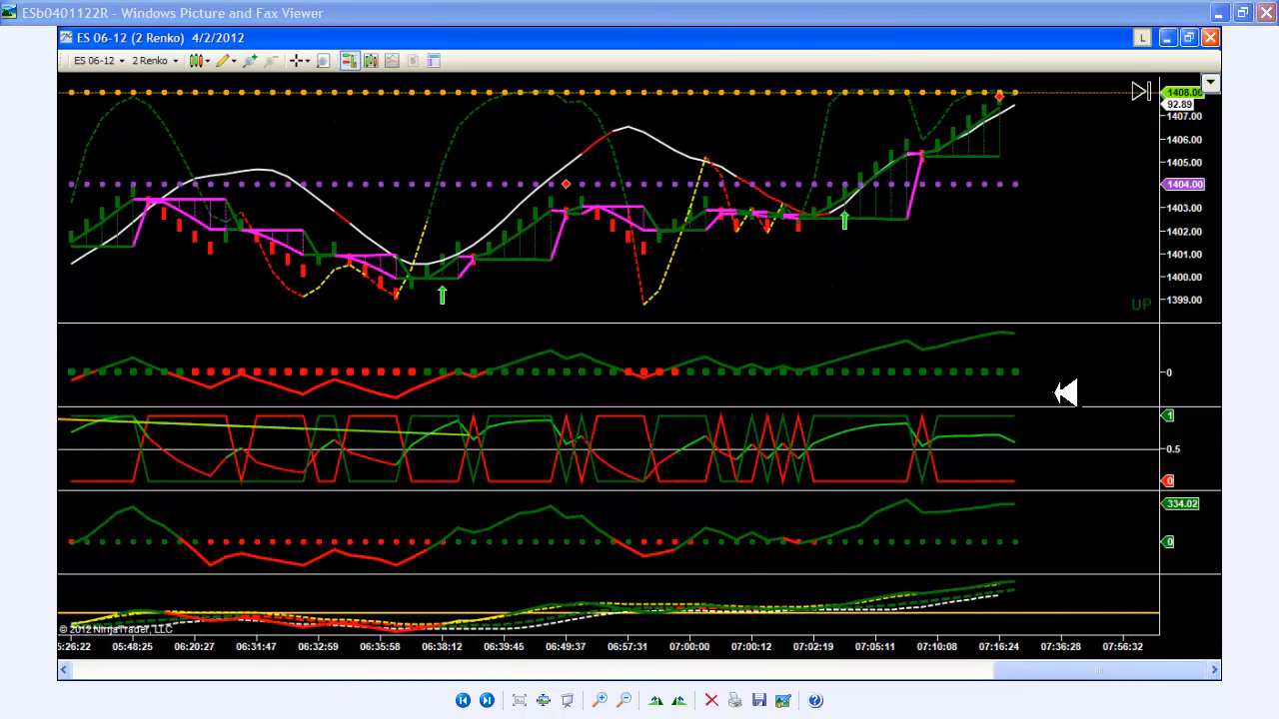
mouse_move(859, 239)
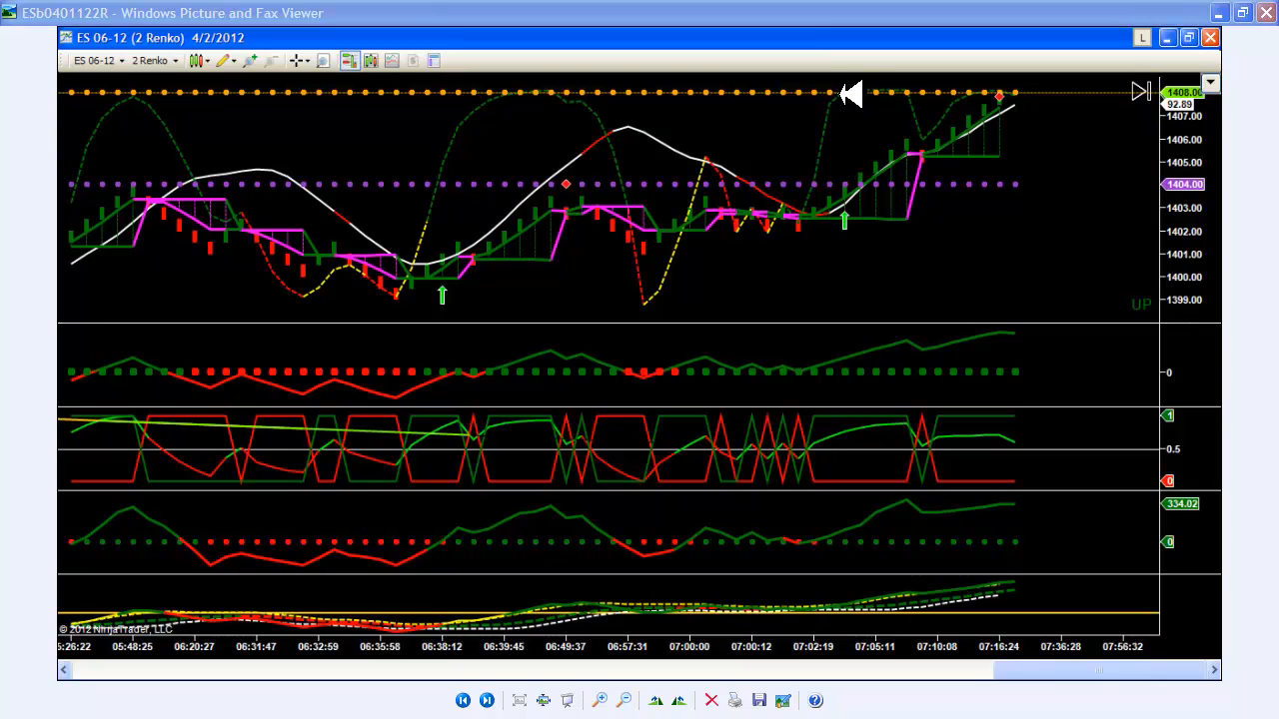
mouse_move(900, 300)
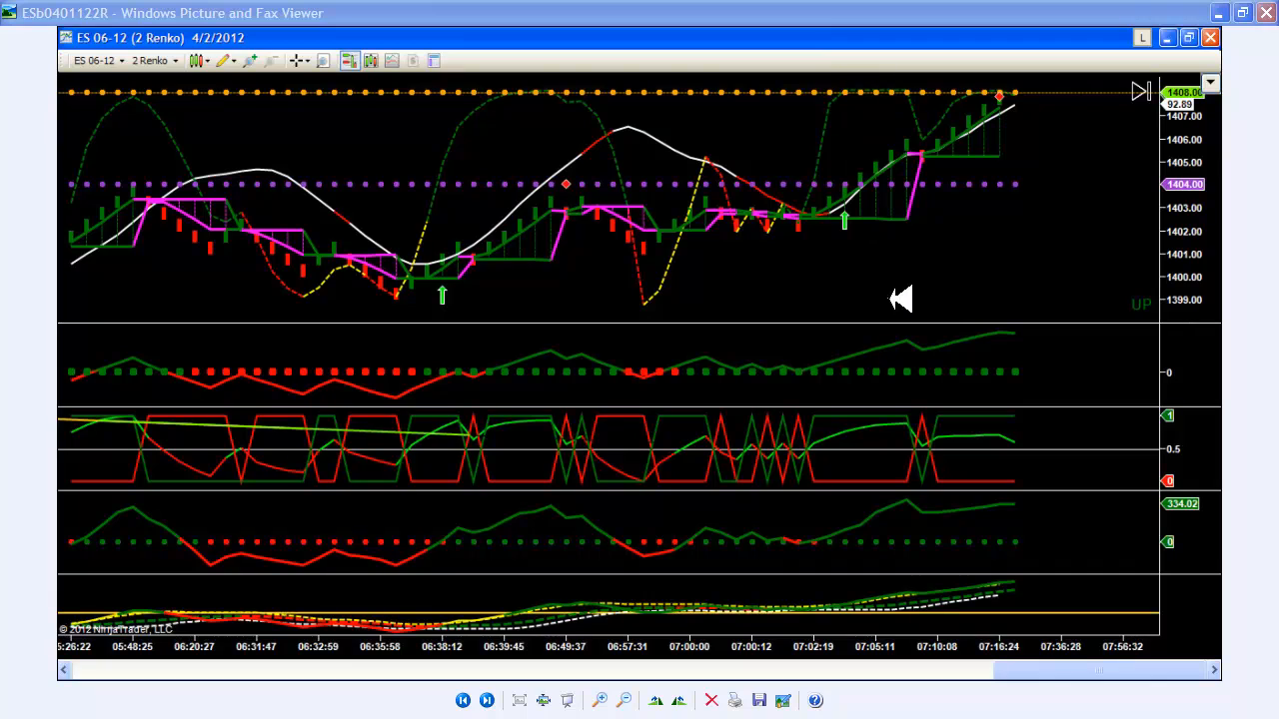
mouse_move(917, 378)
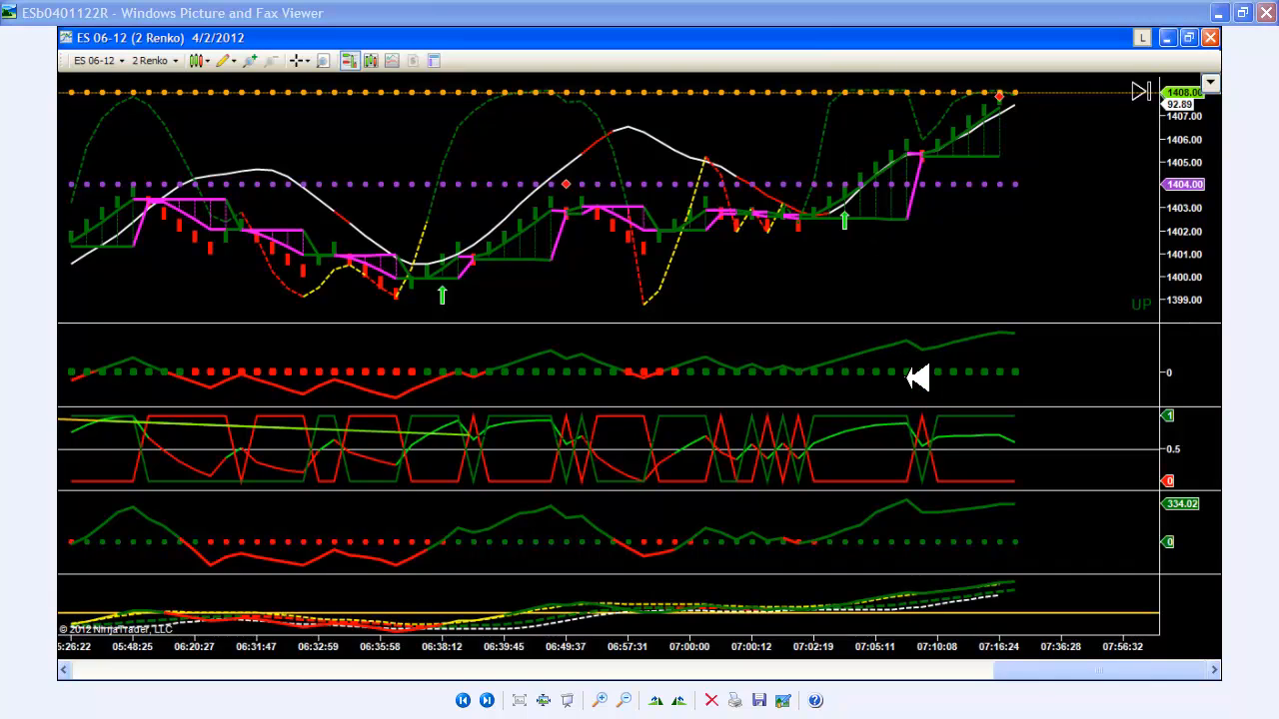
mouse_move(863, 250)
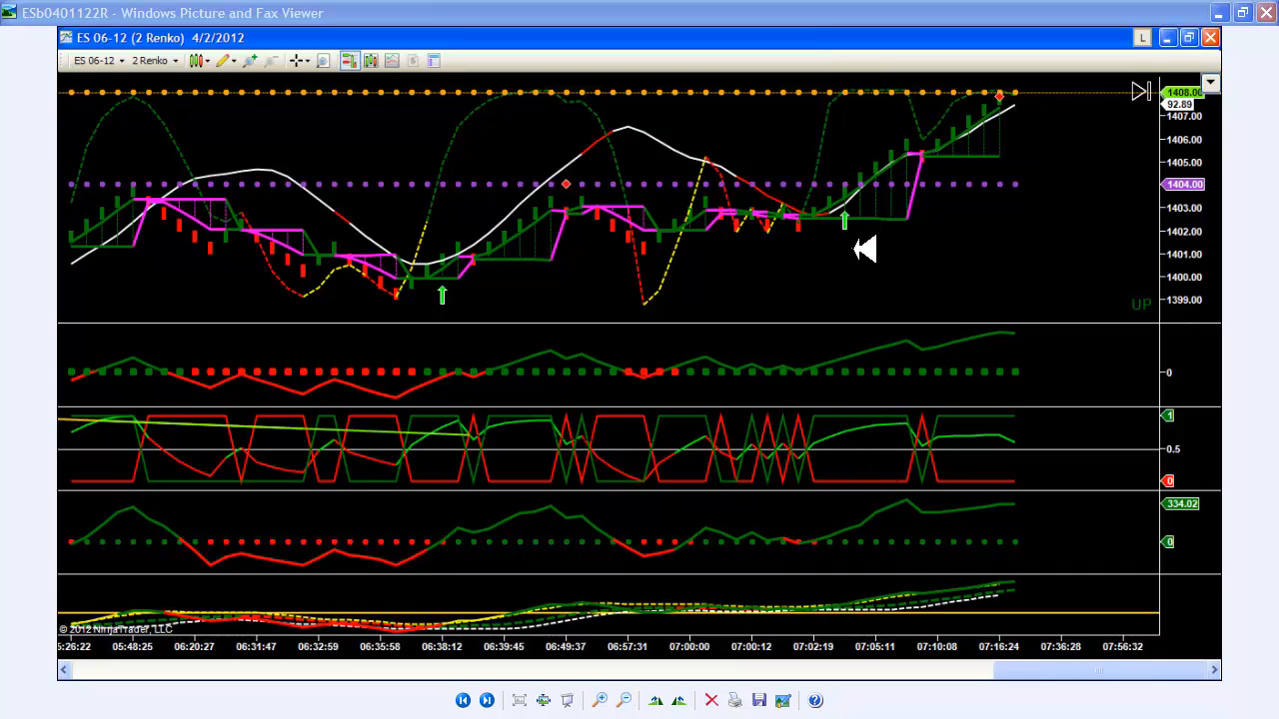
mouse_move(864, 287)
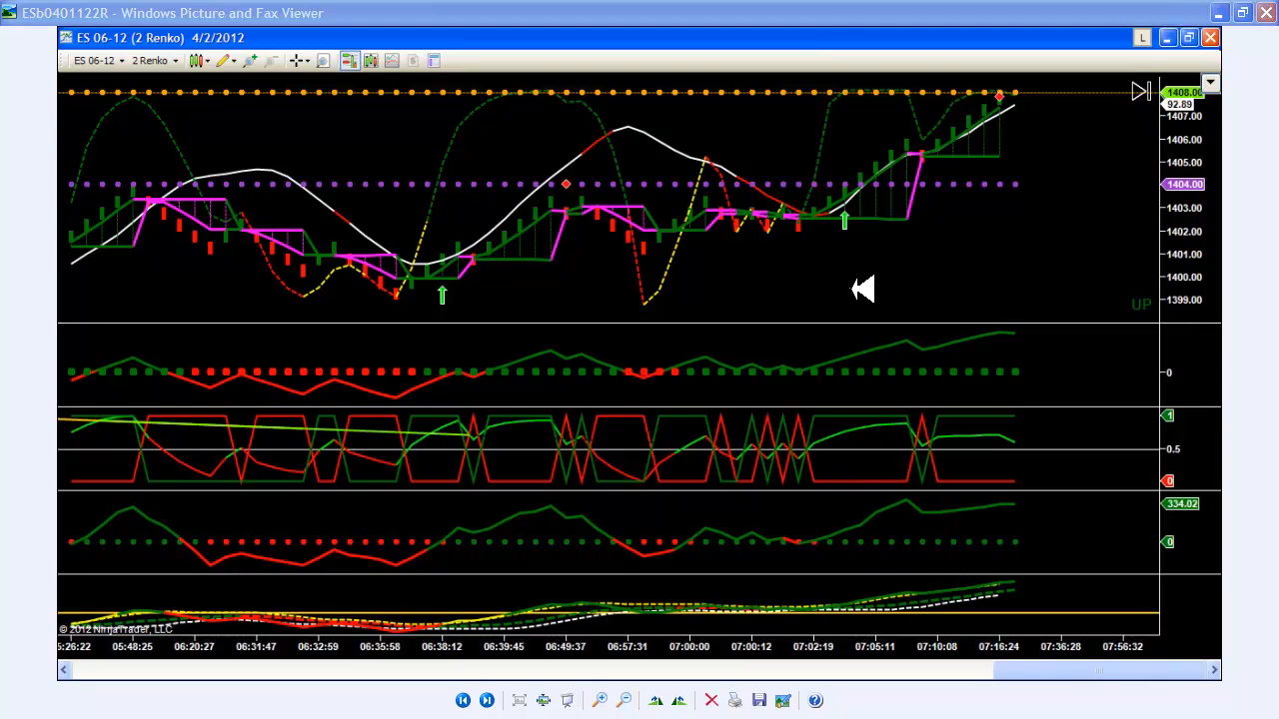
mouse_move(855, 262)
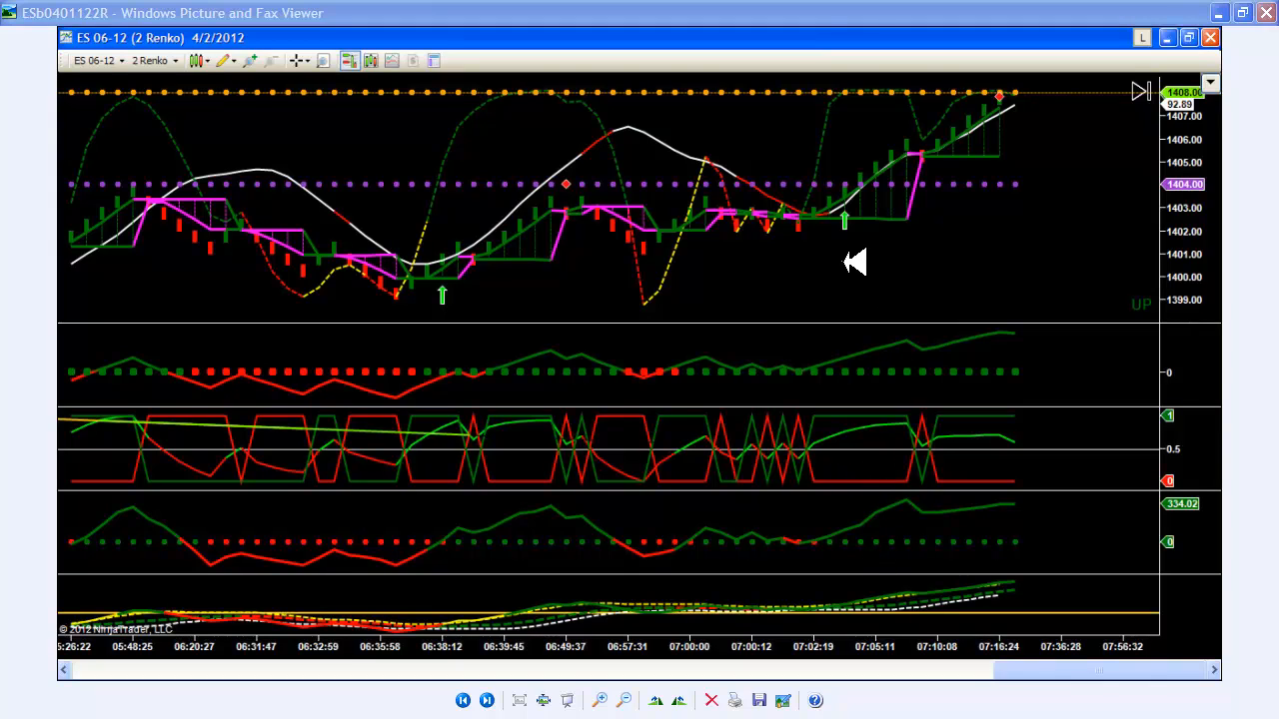
mouse_move(969, 275)
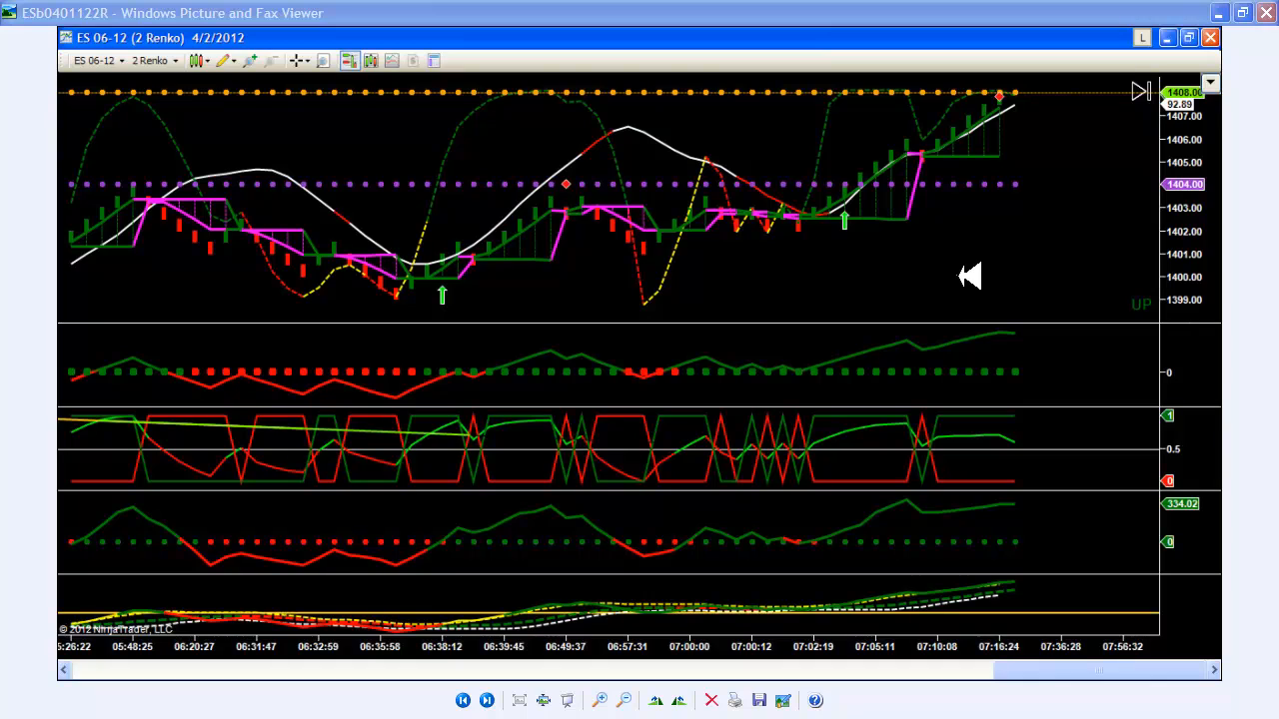
mouse_move(969, 263)
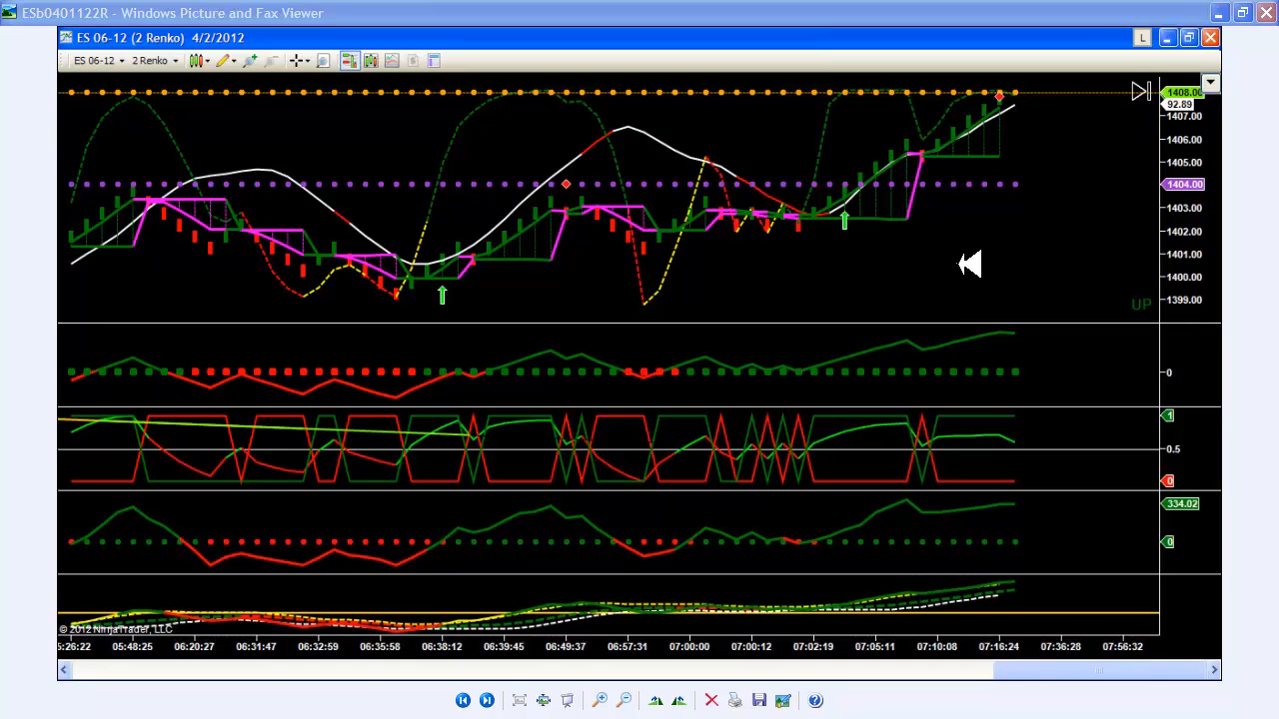
mouse_move(969, 256)
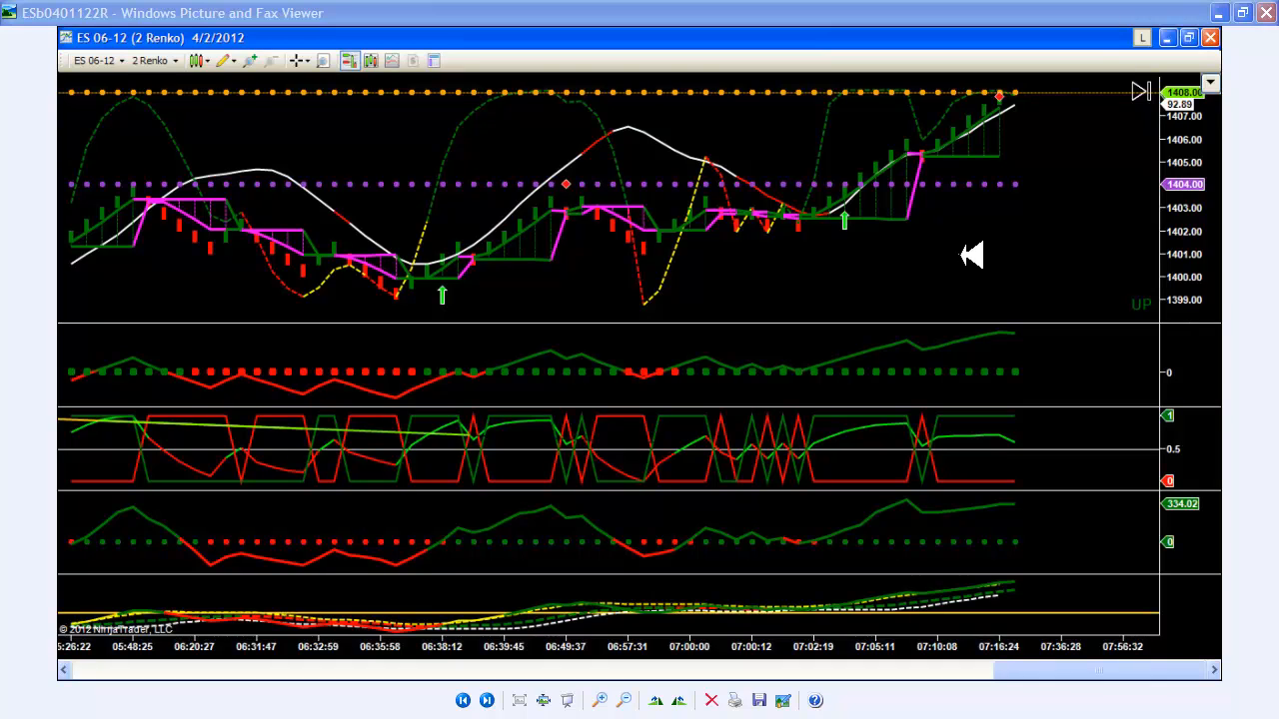
mouse_move(935, 240)
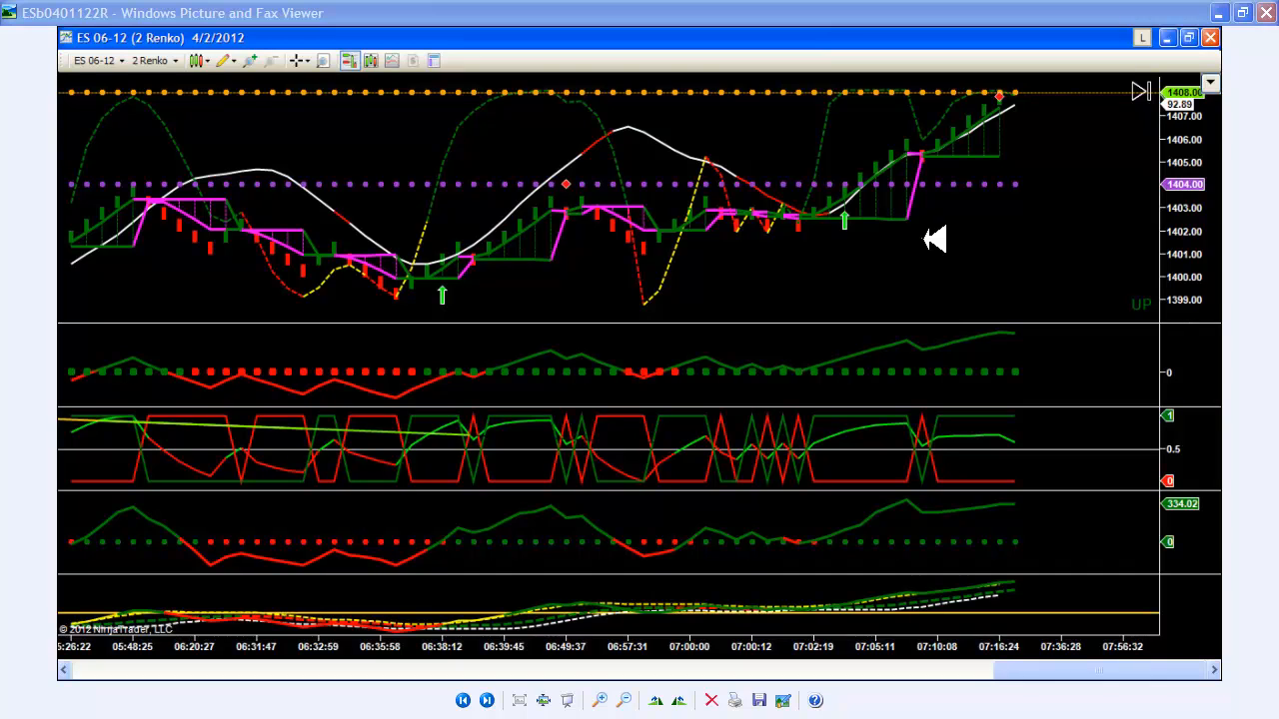
mouse_move(1039, 184)
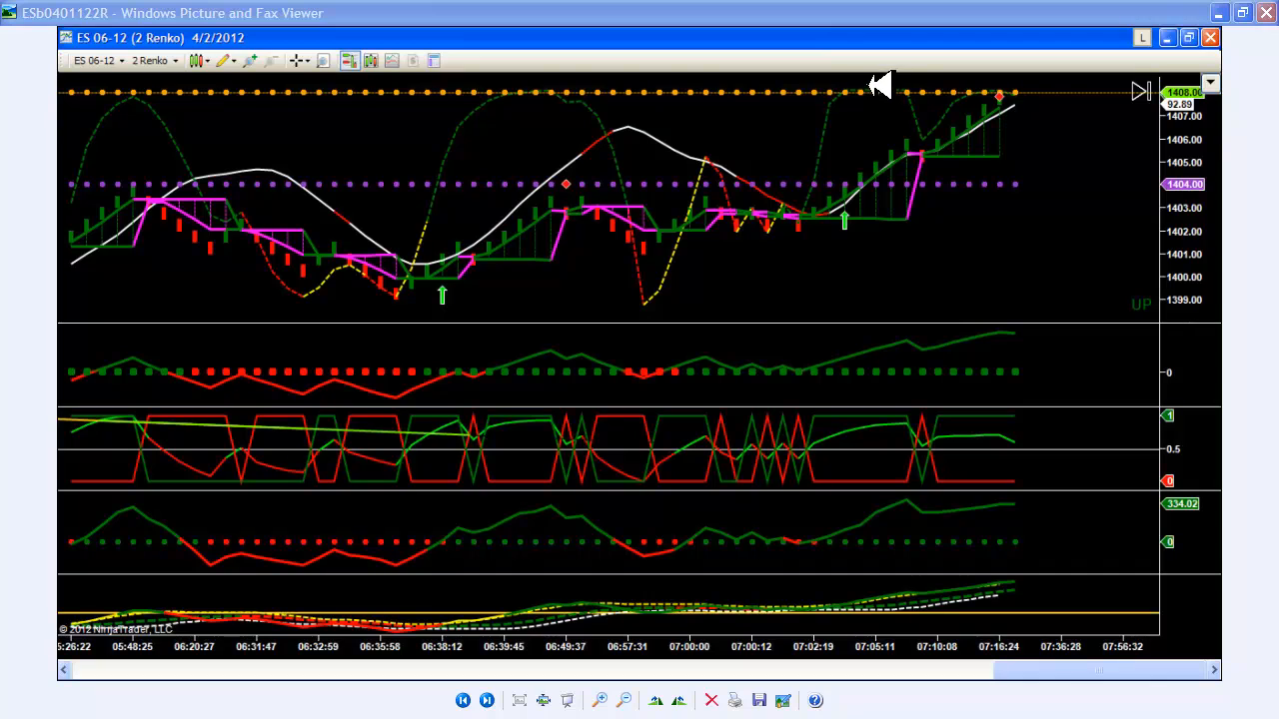
mouse_move(939, 118)
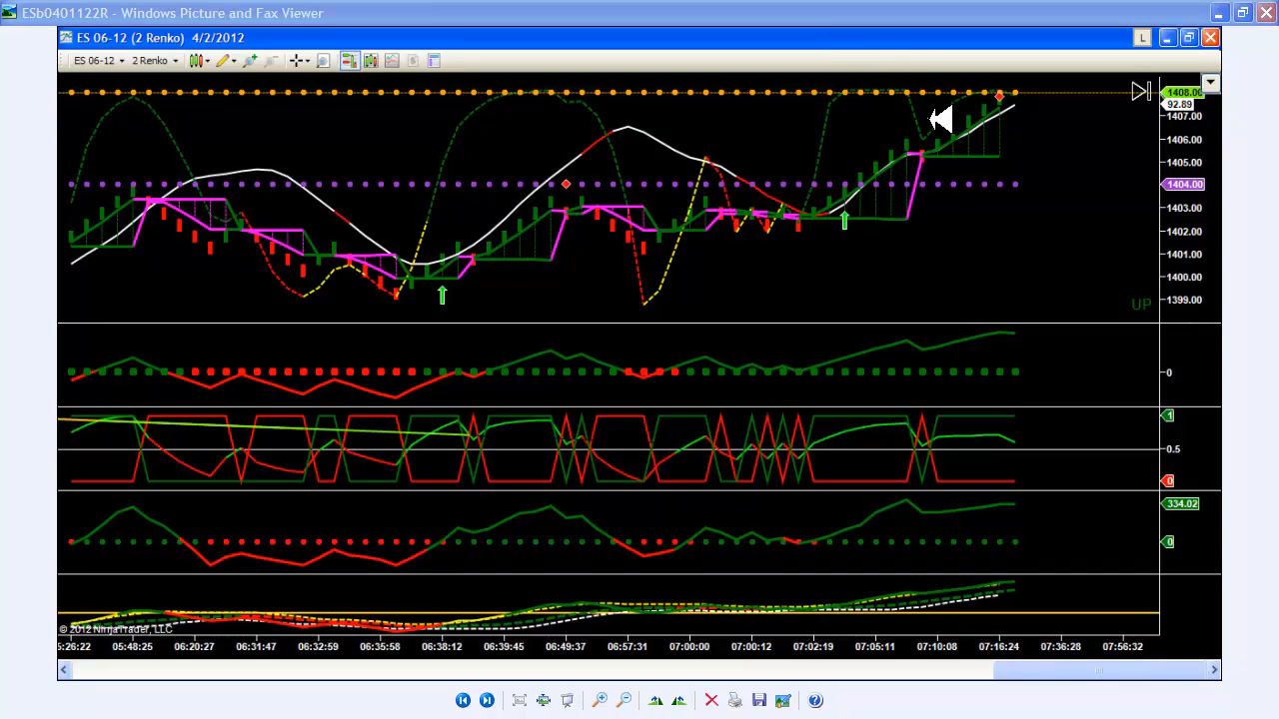
mouse_move(1036, 118)
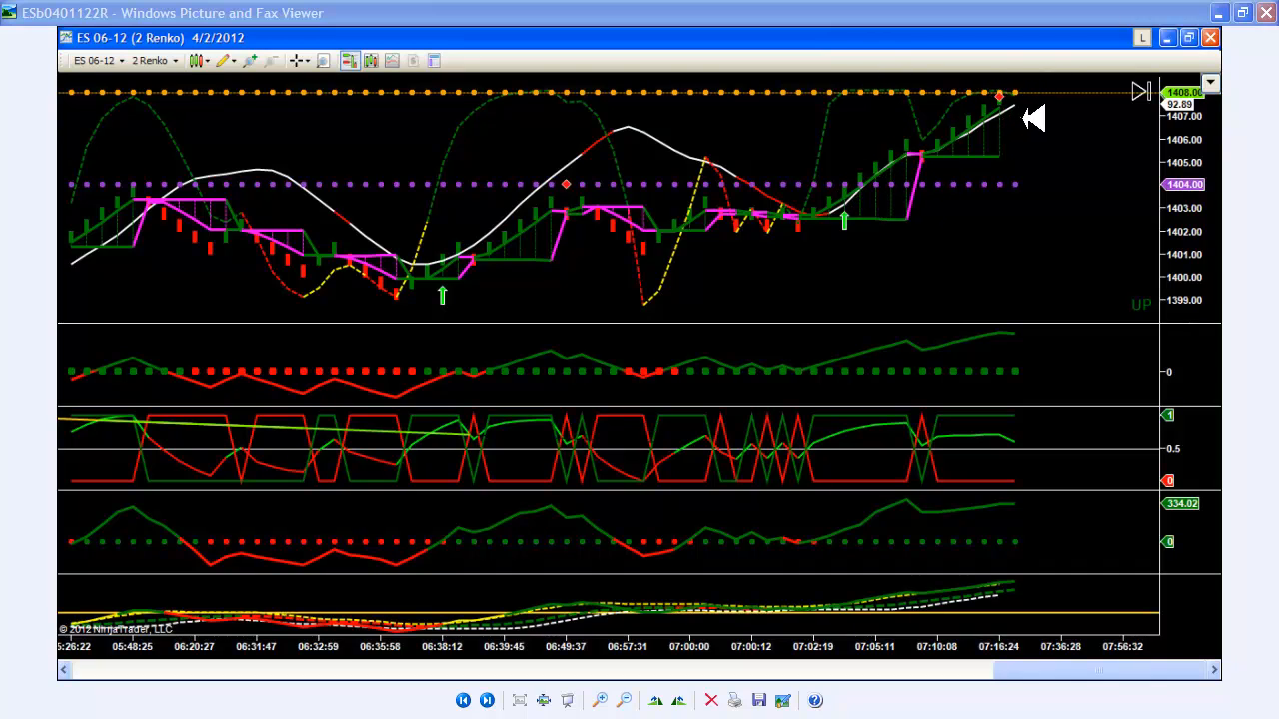
mouse_move(989, 108)
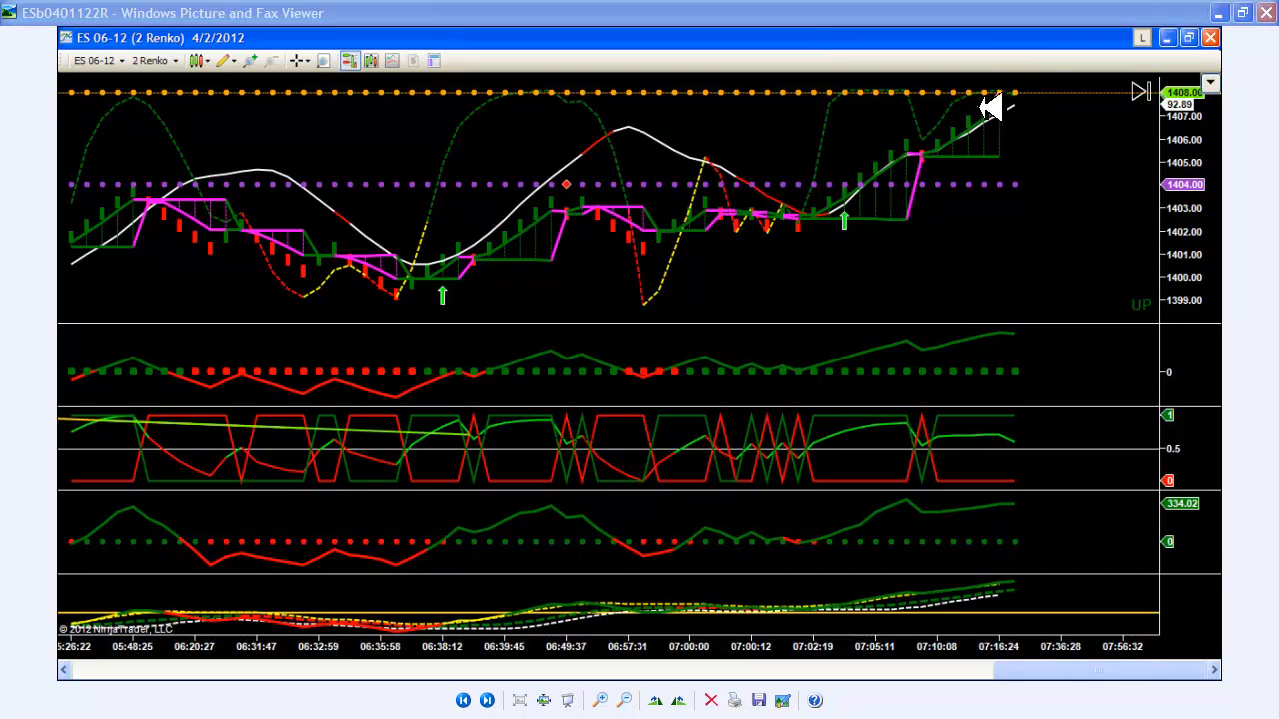
mouse_move(1020, 90)
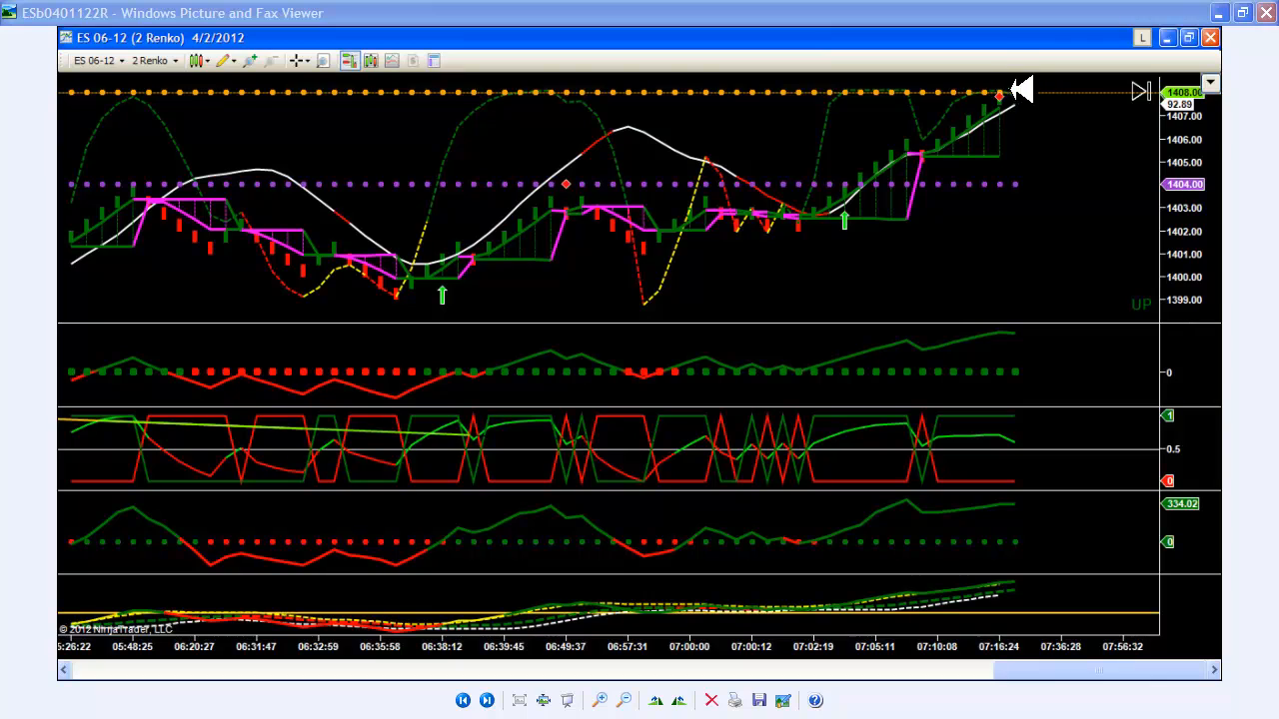
mouse_move(1027, 90)
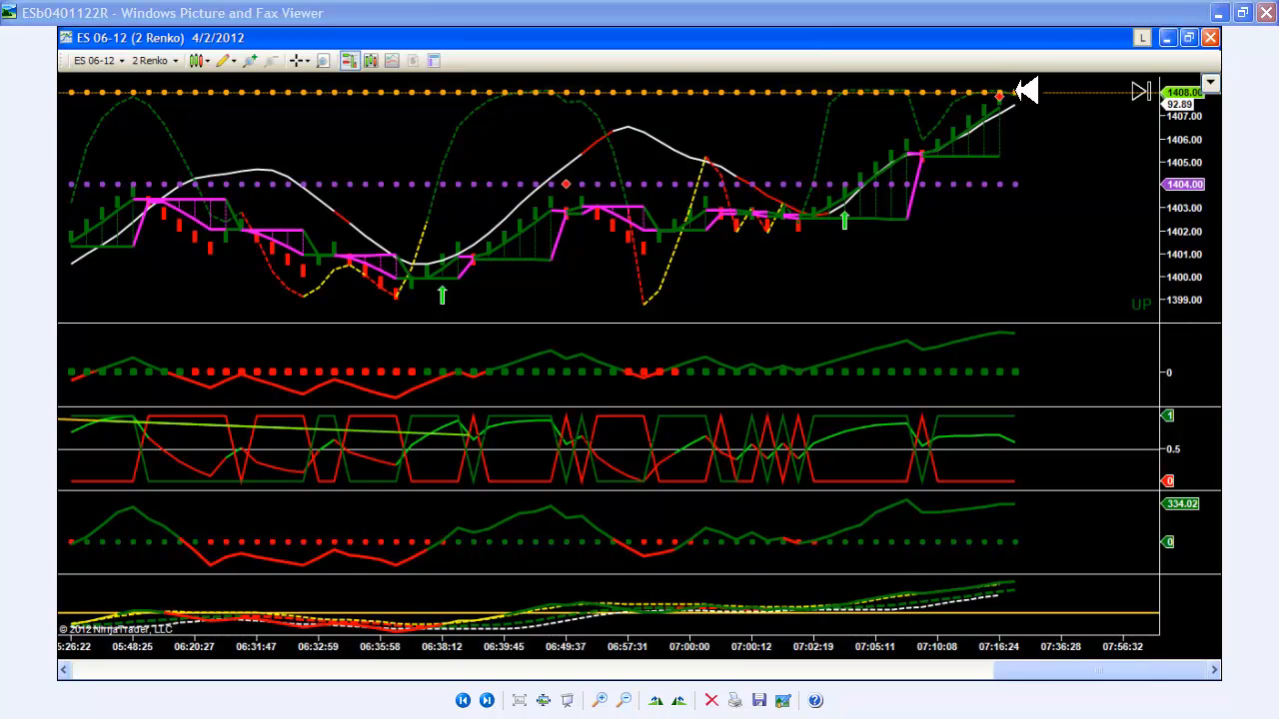